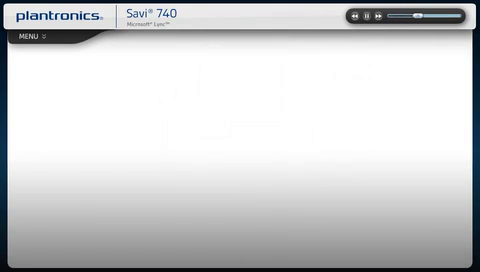
drag(408, 16, 452, 16)
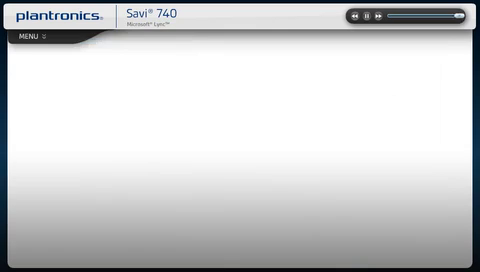